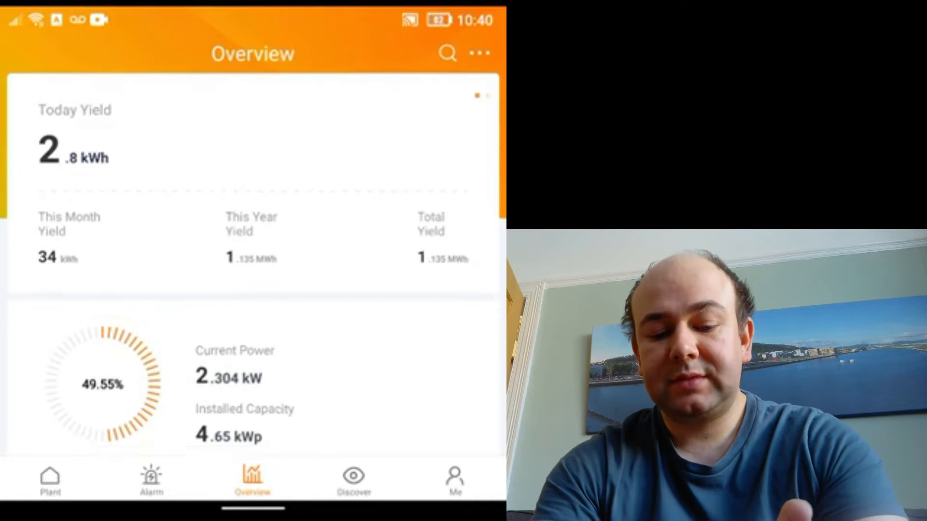
Review the overview's yield and power summary, then open the 'solar panels' plant from the Full load hours ranking.
scroll("down", 3)
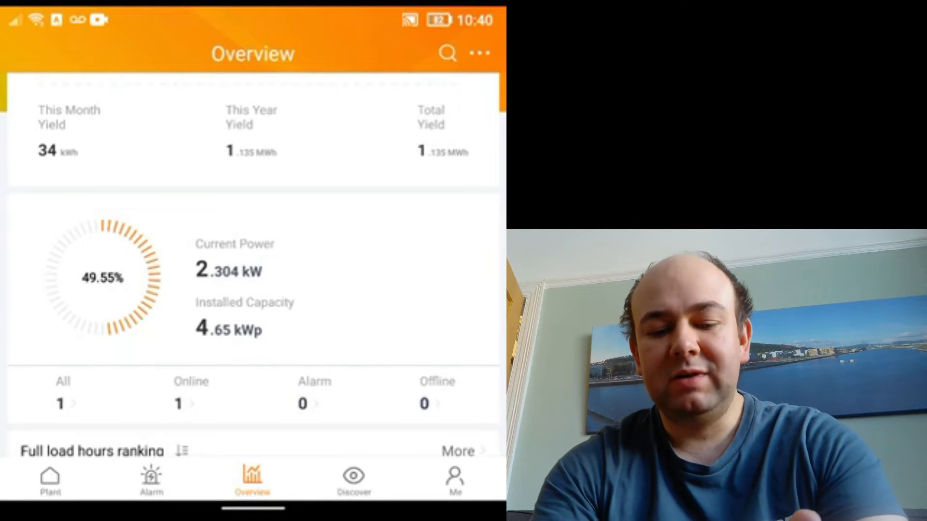
scroll("up", 3)
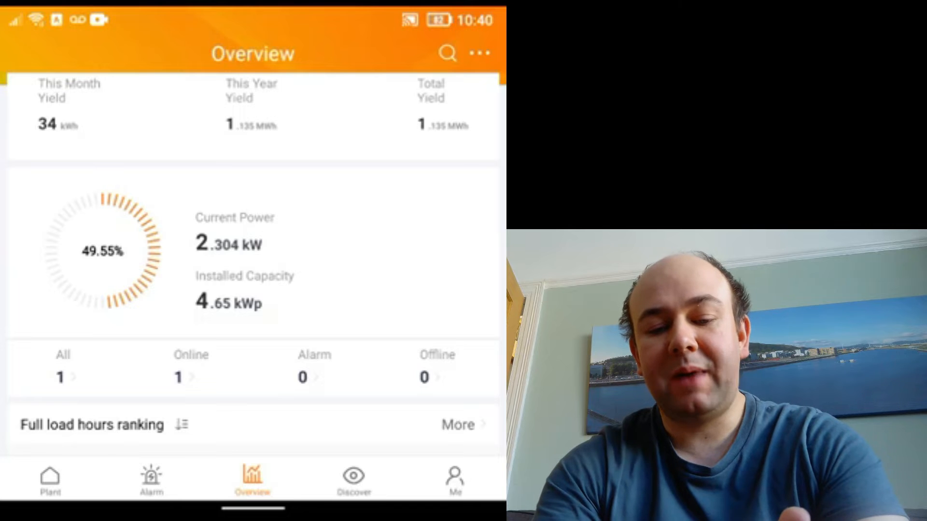
scroll("down", 3)
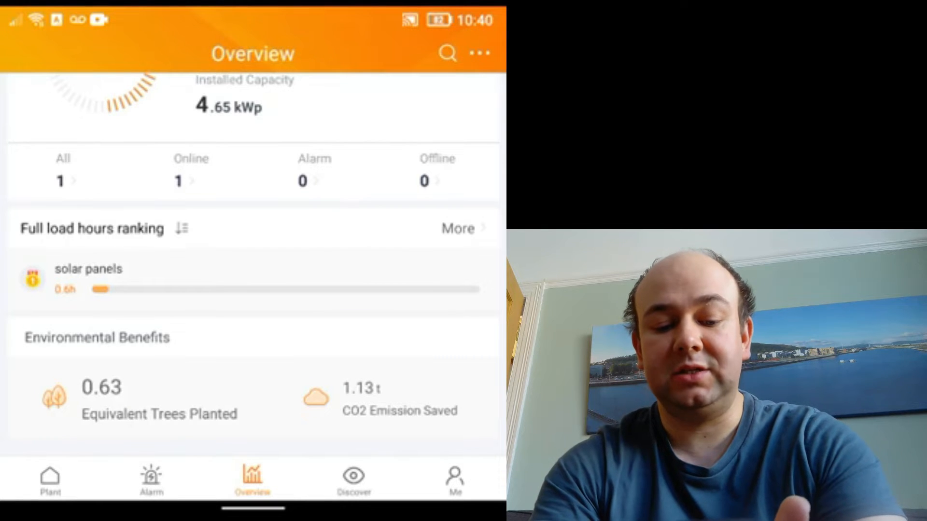
left_click(50, 479)
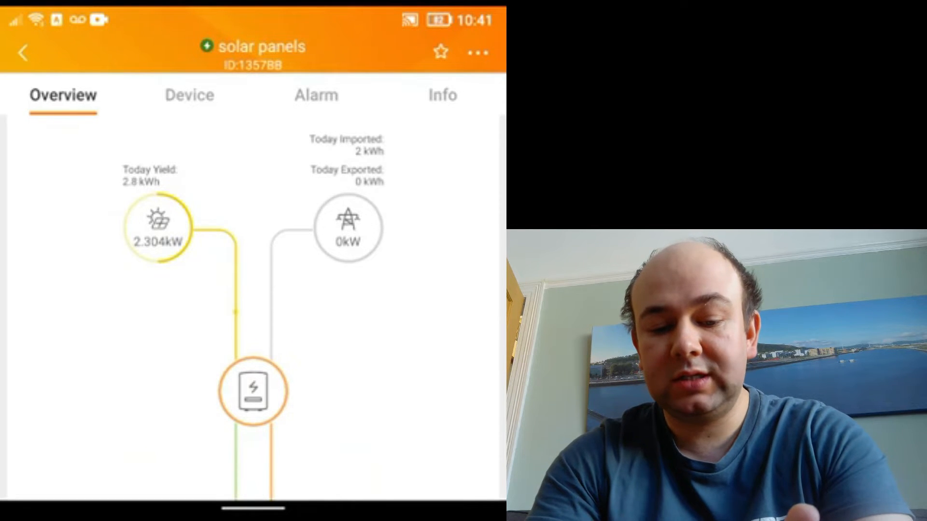
scroll("down", 3)
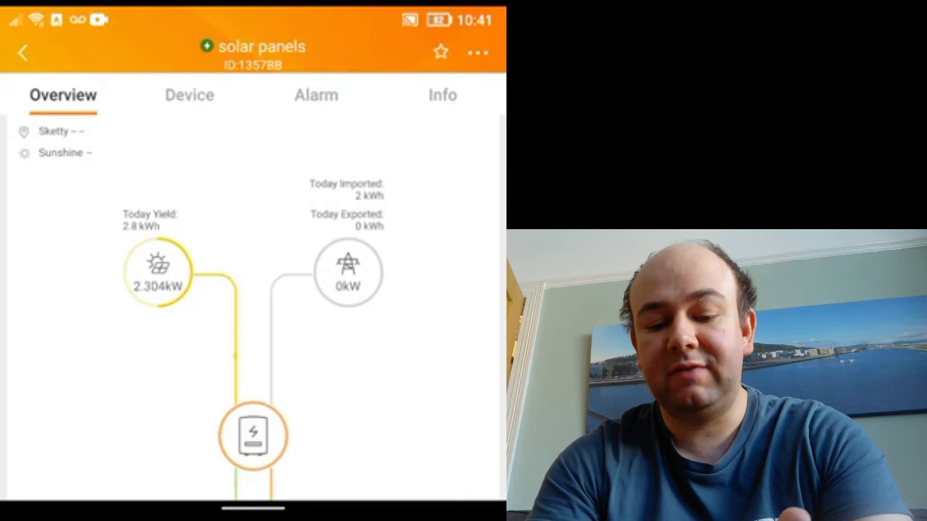
scroll("up", 3)
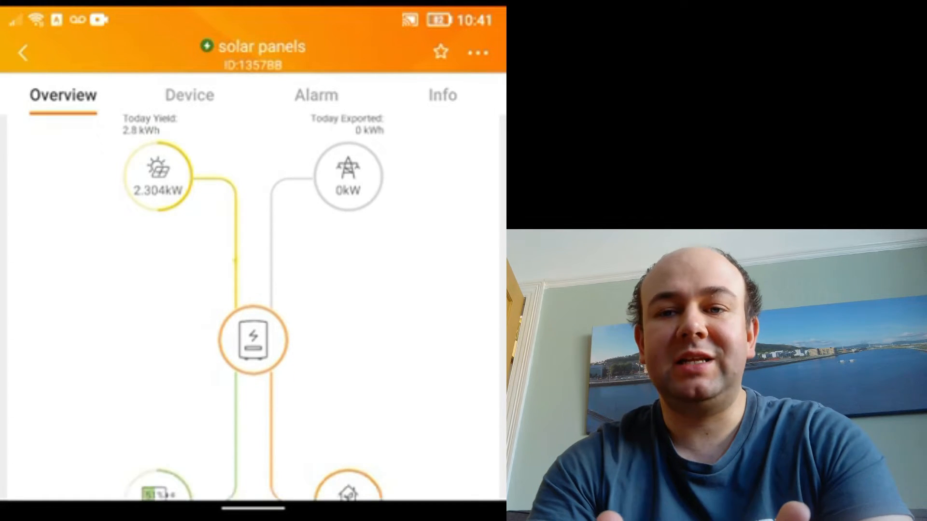
scroll("down", 3)
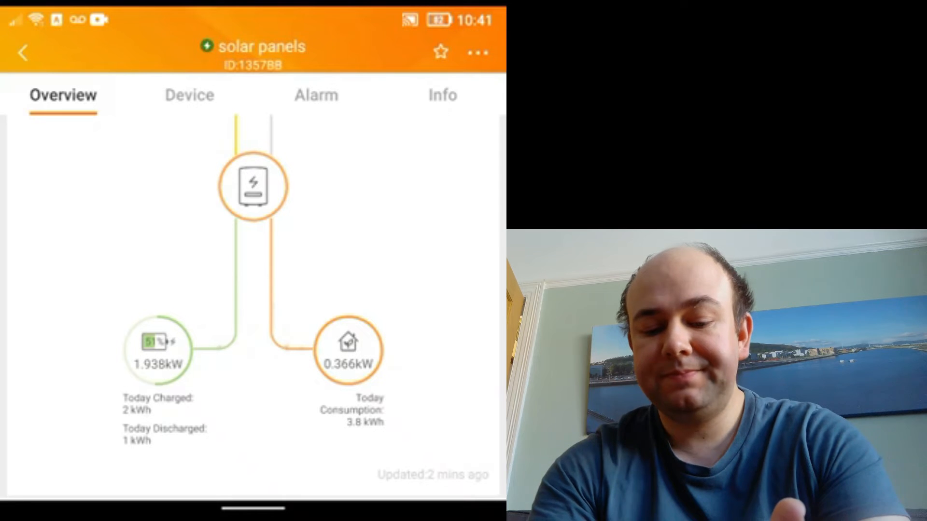
scroll("down", 3)
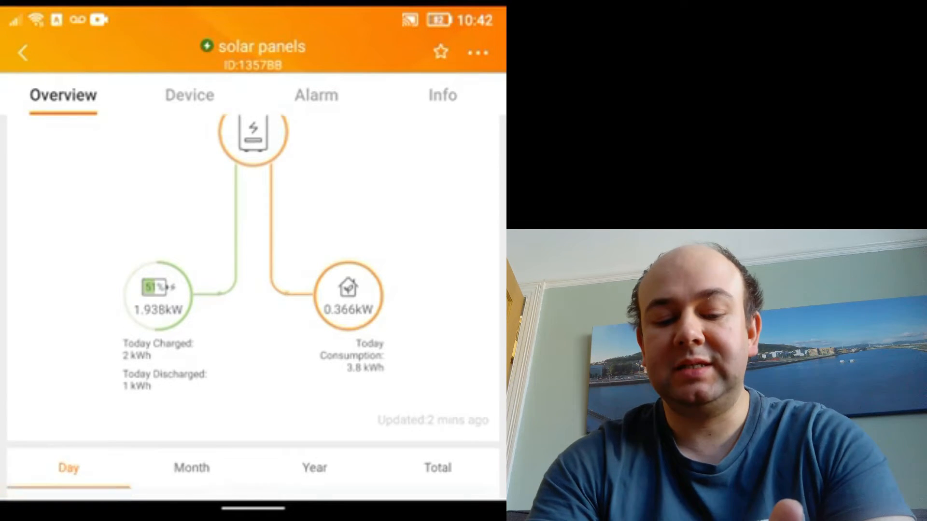
scroll("down", 3)
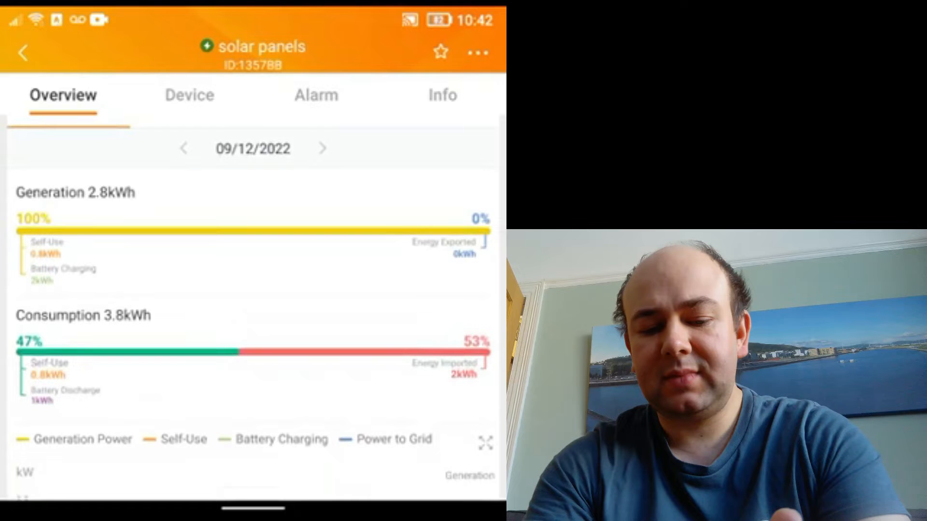
scroll("down", 3)
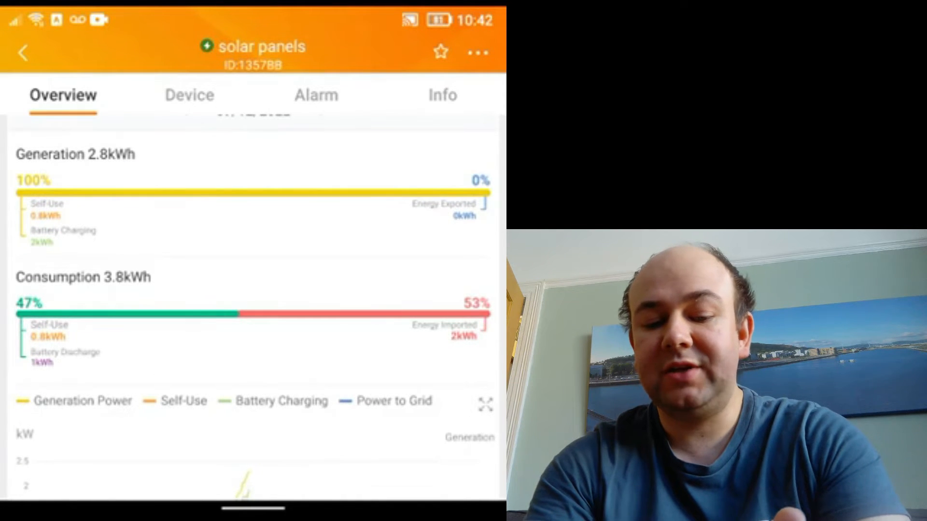
scroll("up", 3)
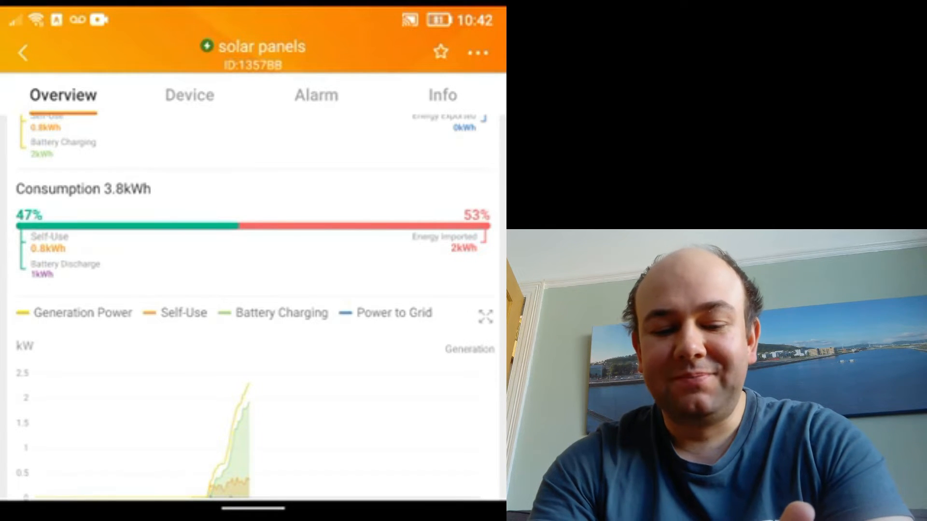
scroll("down", 3)
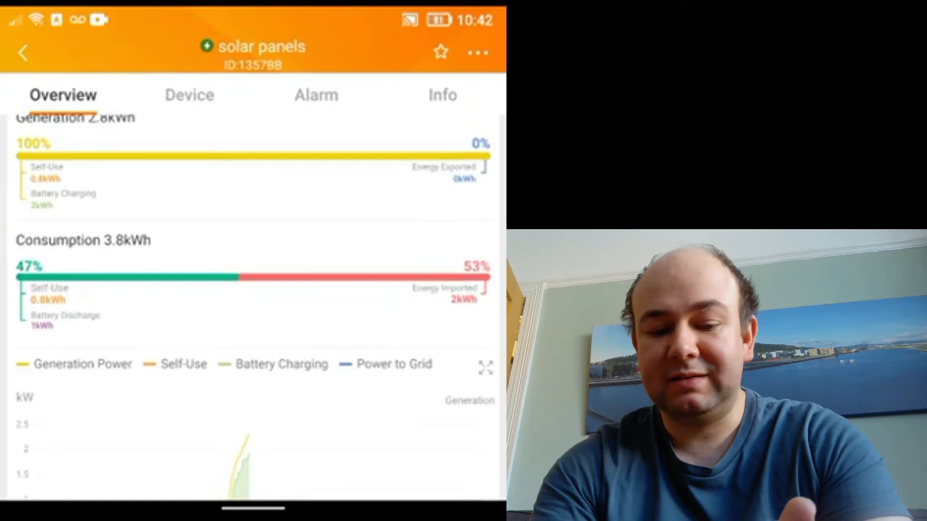
scroll("down", 3)
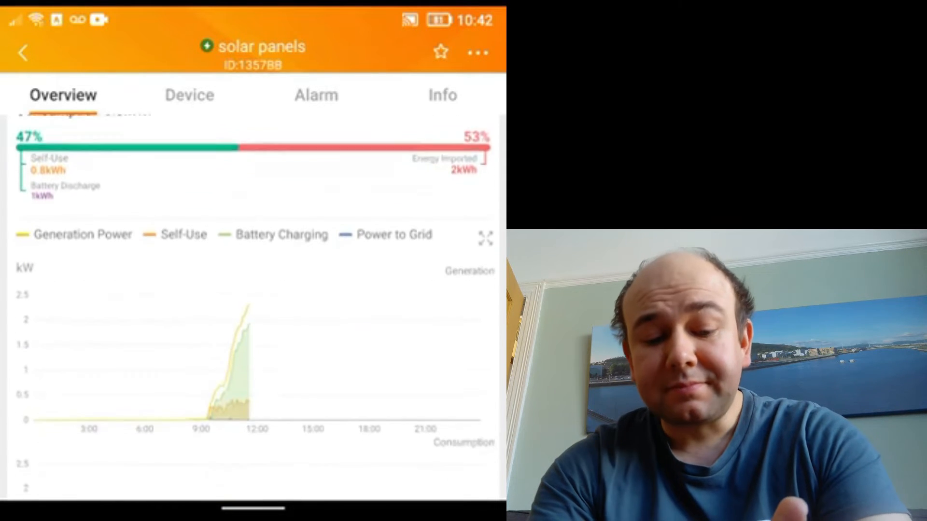
scroll("down", 3)
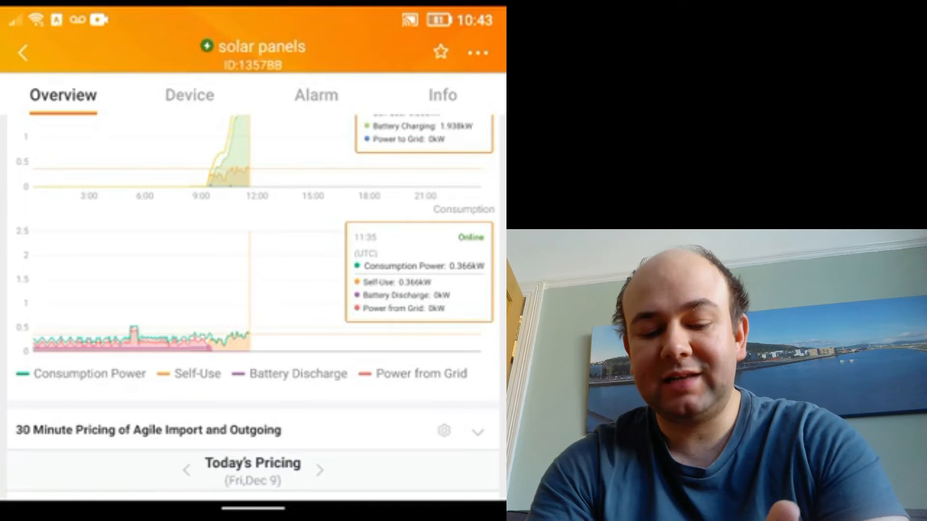
scroll("down", 3)
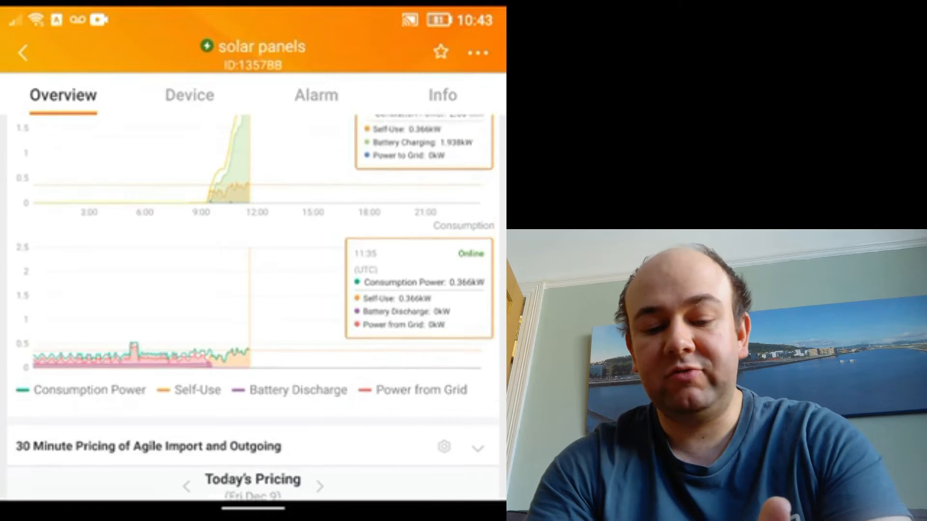
scroll("up", 3)
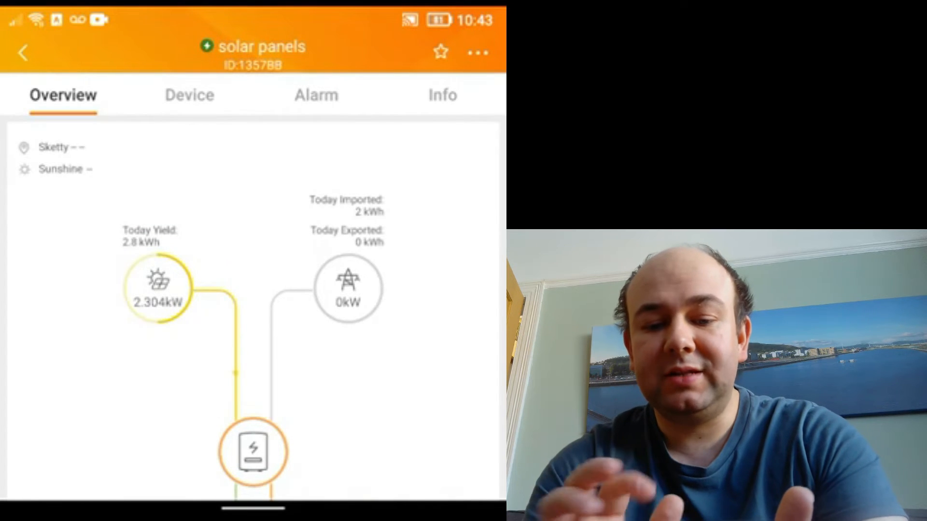
Open Inverter Details from the power-flow diagram's inverter icon.
left_click(189, 95)
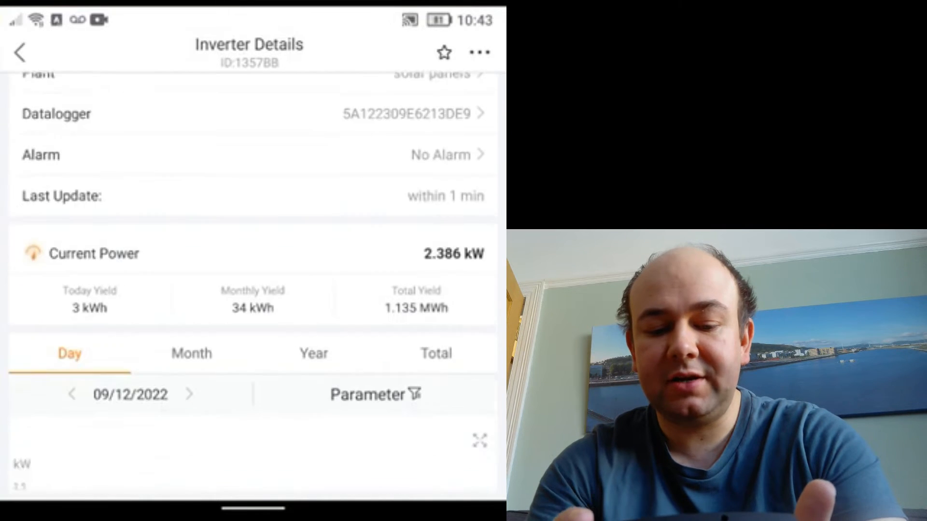
Scroll through the inverter's DC Info, AC Info and Inverter Info readings.
scroll("down", 3)
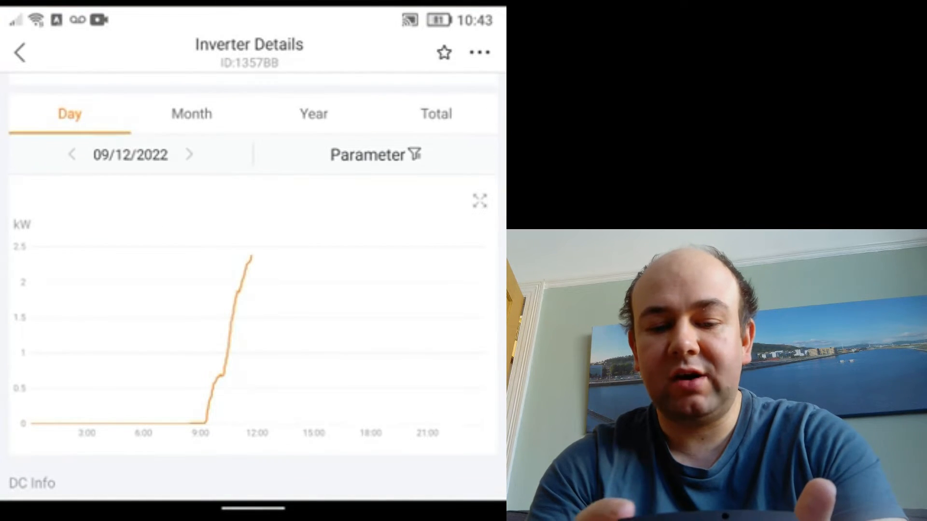
scroll("down", 3)
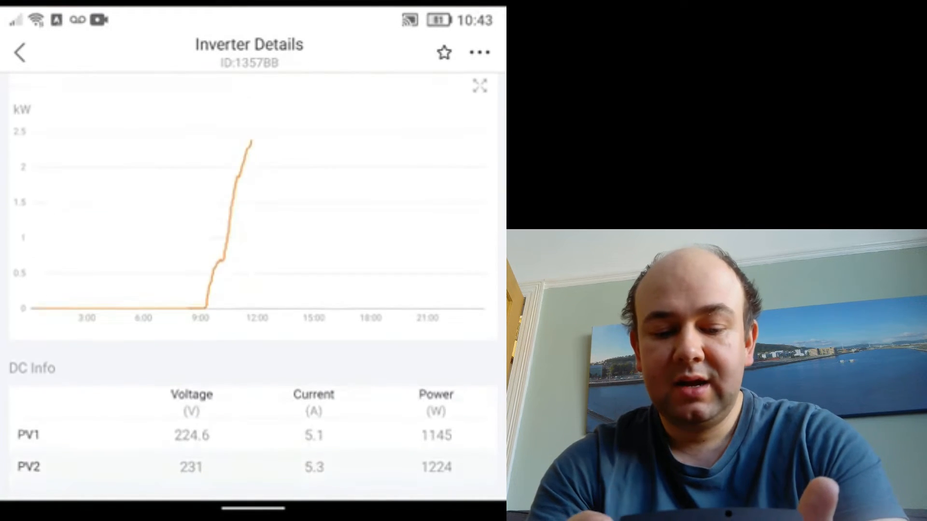
scroll("down", 3)
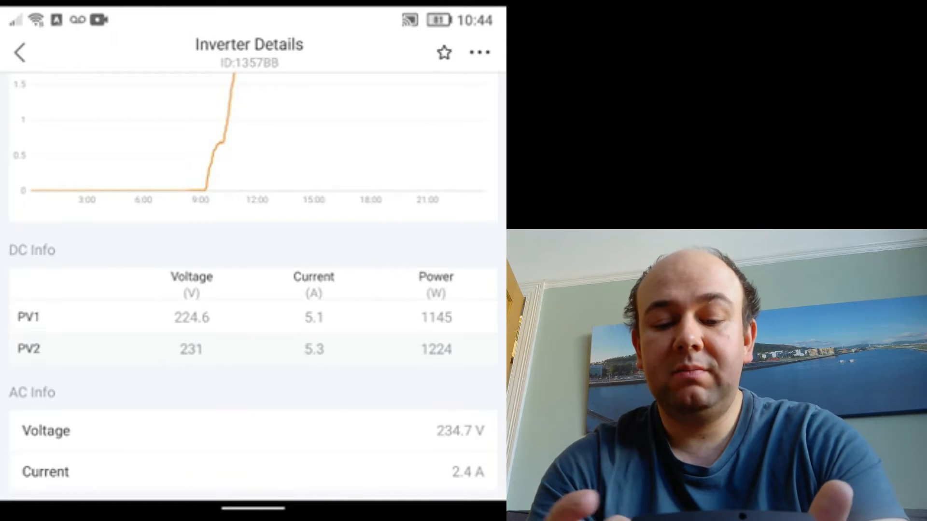
scroll("up", 3)
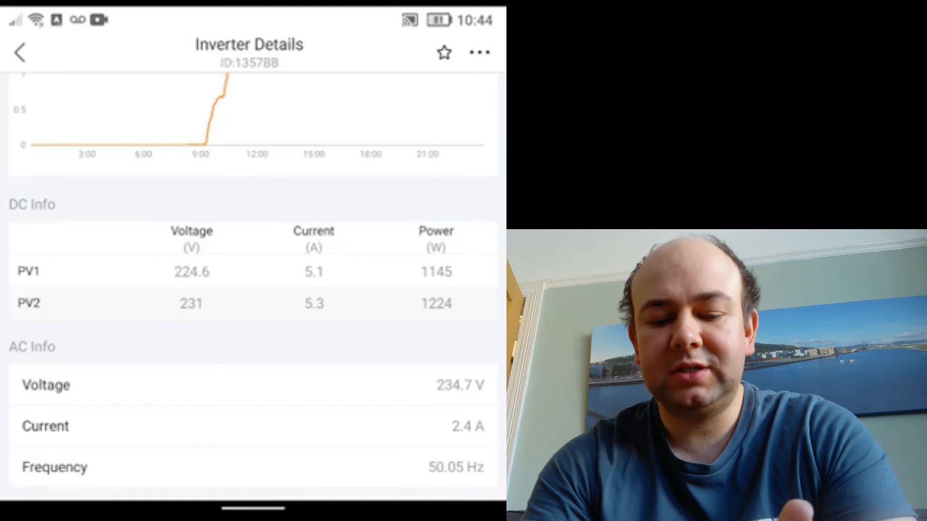
scroll("down", 3)
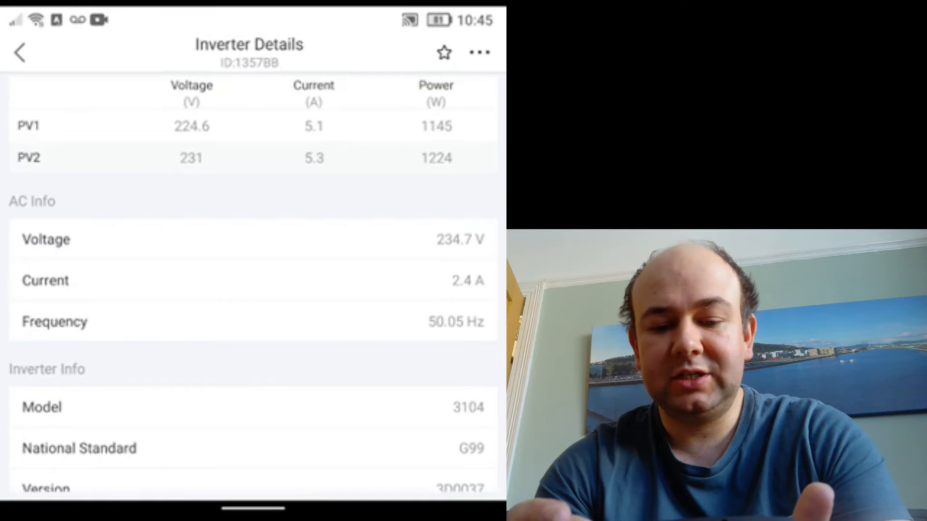
scroll("down", 3)
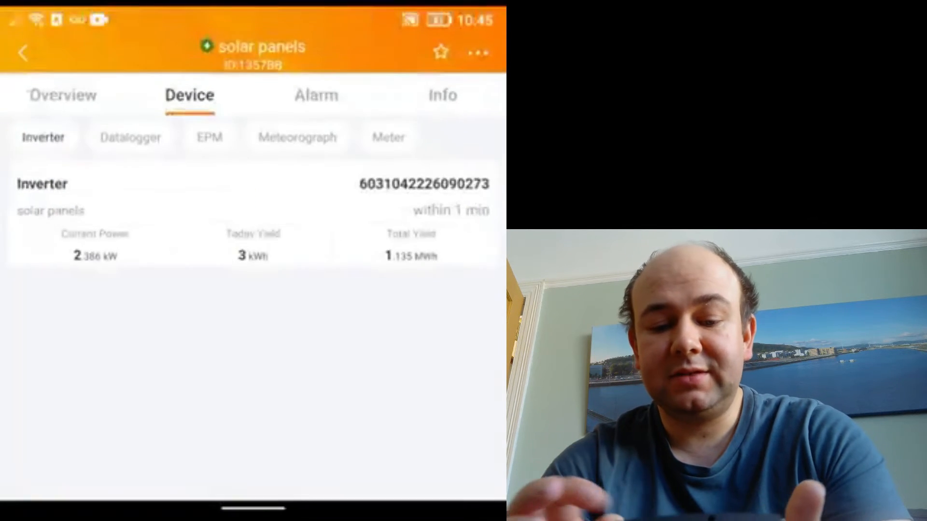
Refresh the plant Overview, updating today's yield to 3 kWh and solar power to 2.386 kW.
left_click(62, 95)
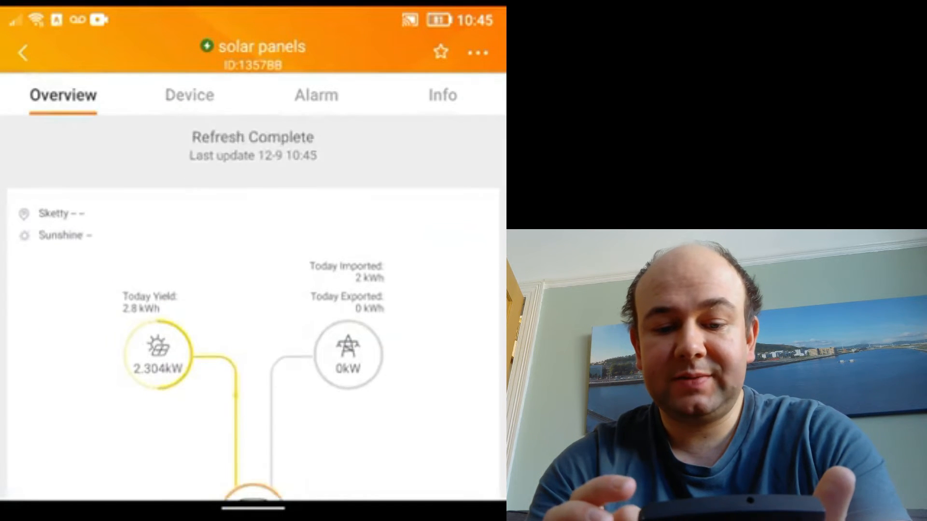
scroll("up", 3)
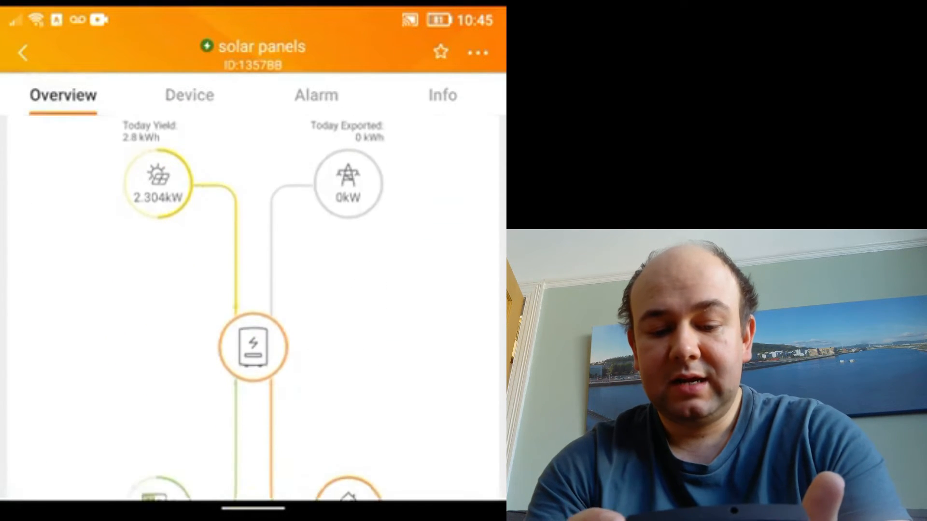
scroll("down", 3)
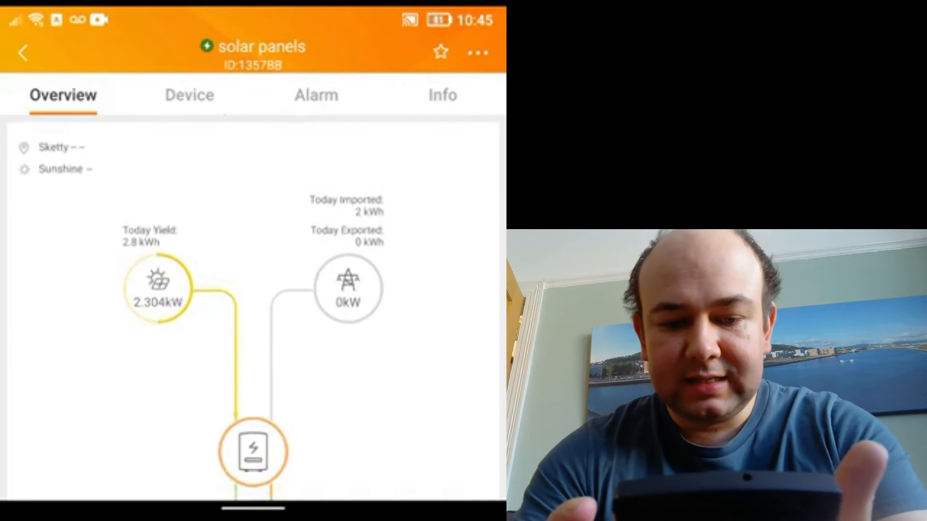
scroll("down", 3)
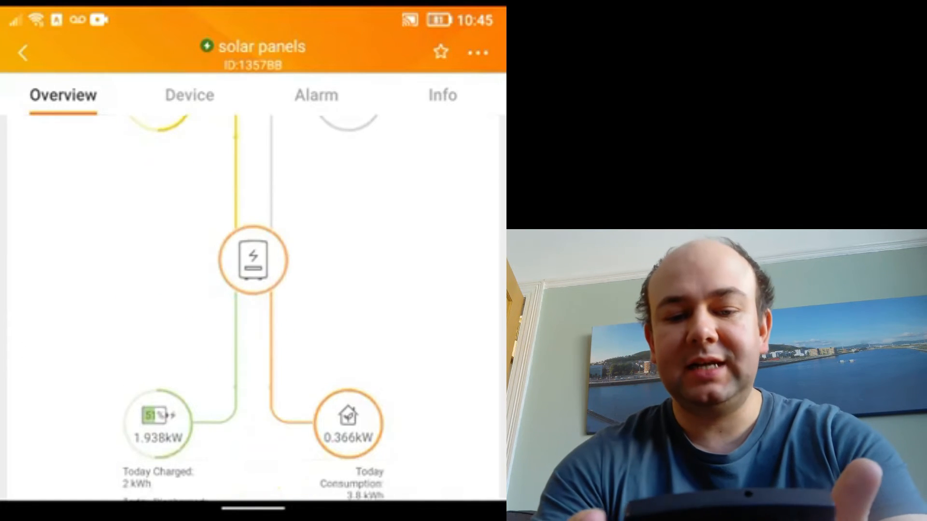
scroll("down", 3)
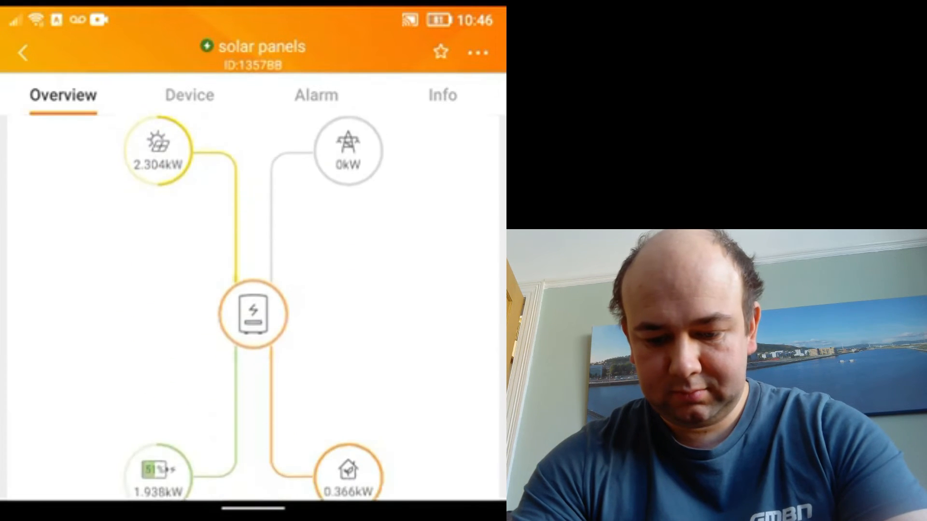
scroll("down", 3)
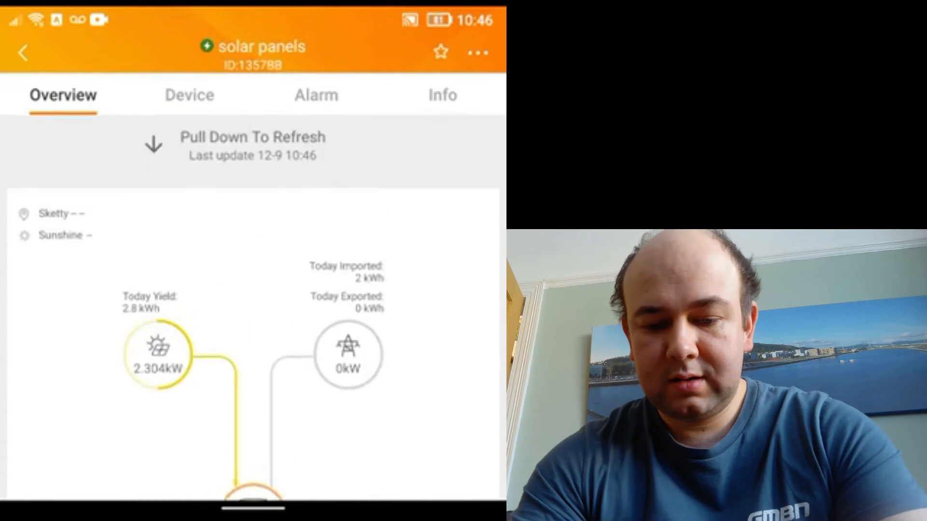
scroll("up", 3)
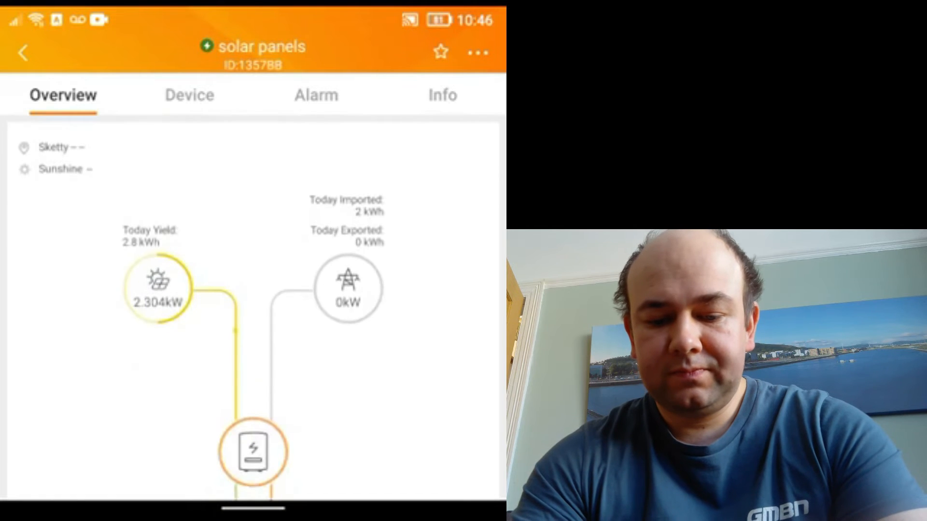
scroll("down", 3)
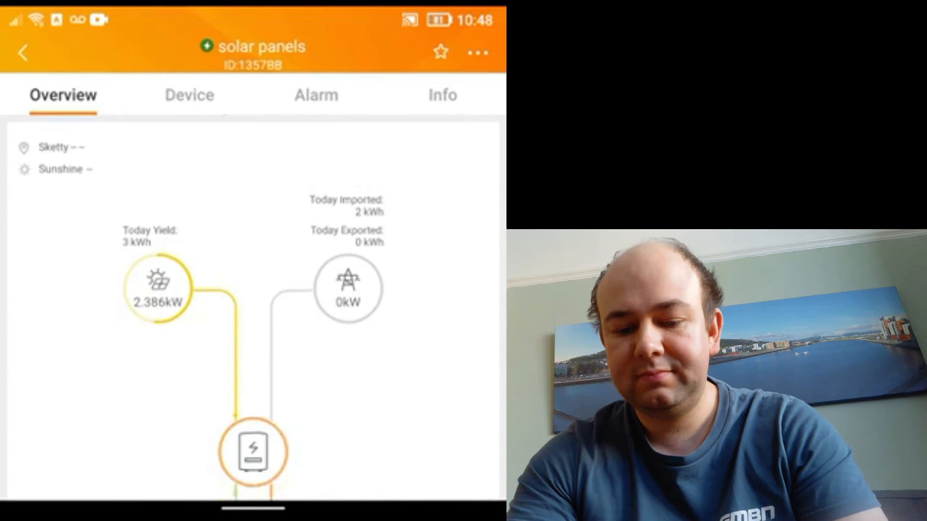
Scroll down to the battery node at 54% and today's consumption figures.
scroll("down", 3)
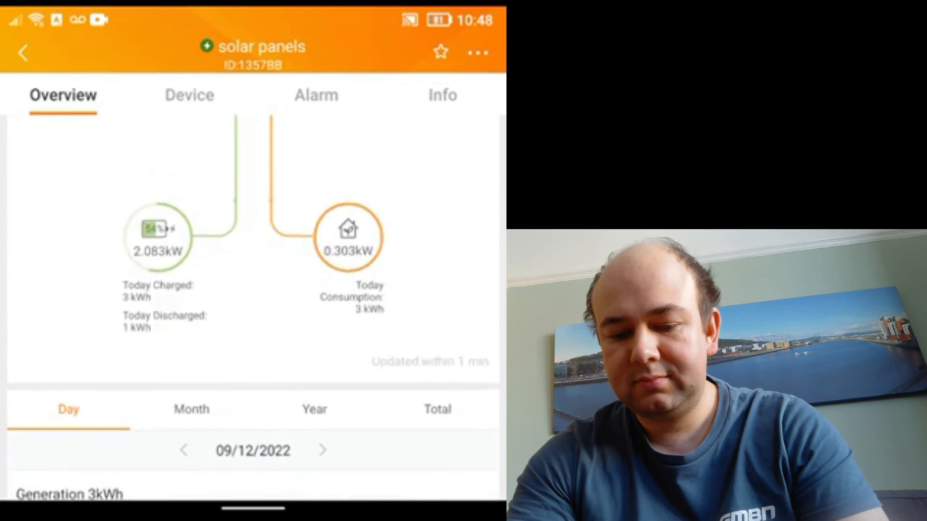
scroll("down", 3)
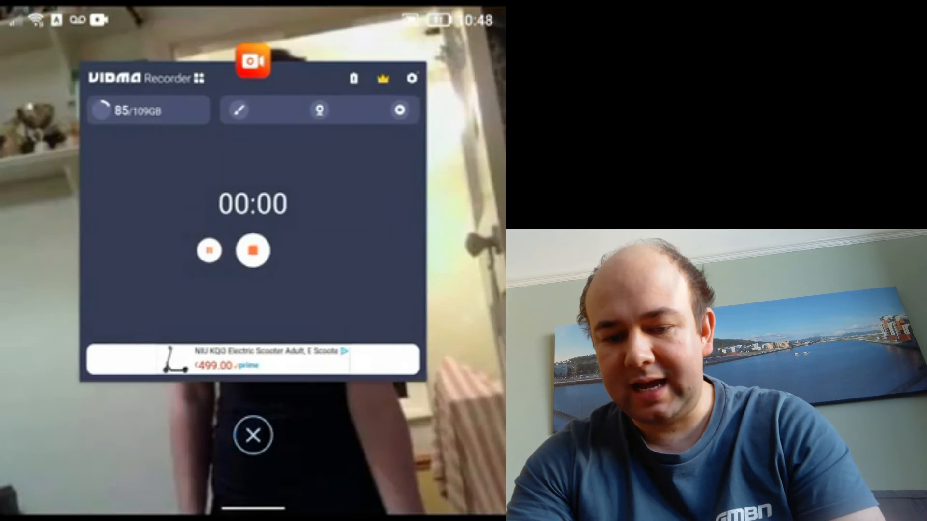
Launch SolisCloud from the Home Control folder.
left_click(253, 435)
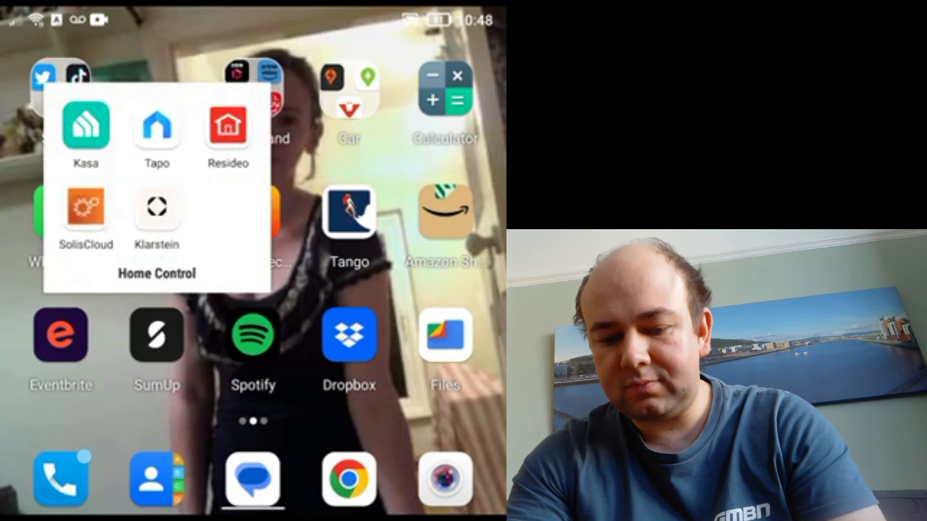
left_click(87, 213)
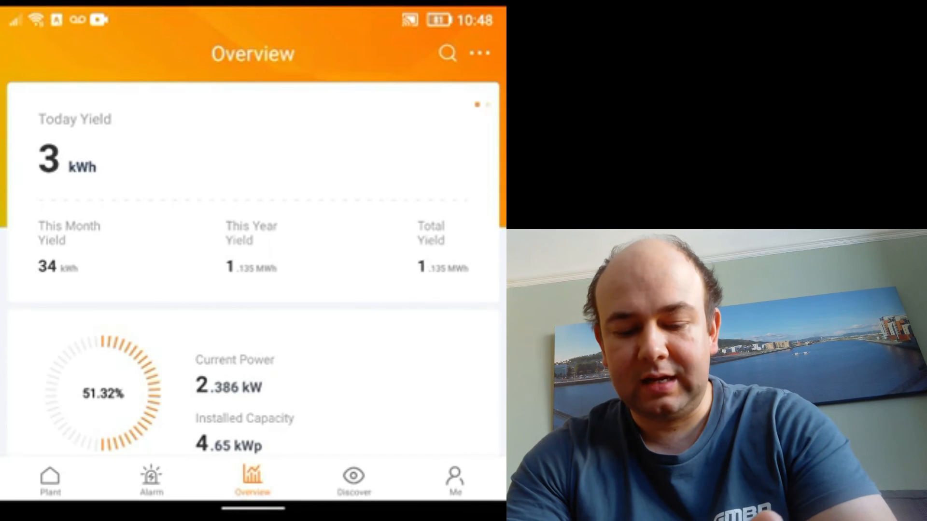
Open the 'solar panels' plant and scroll to the battery at 54% charging 2.083 kW.
left_click(50, 479)
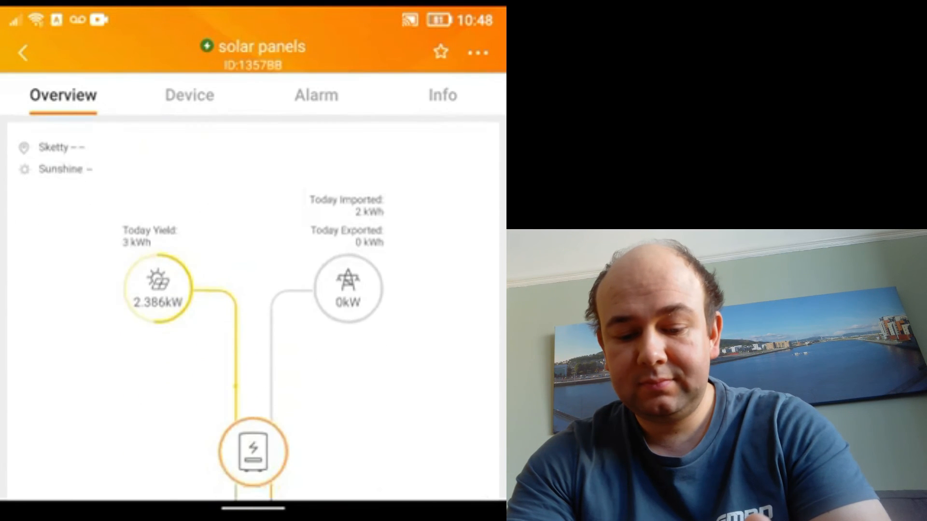
scroll("down", 3)
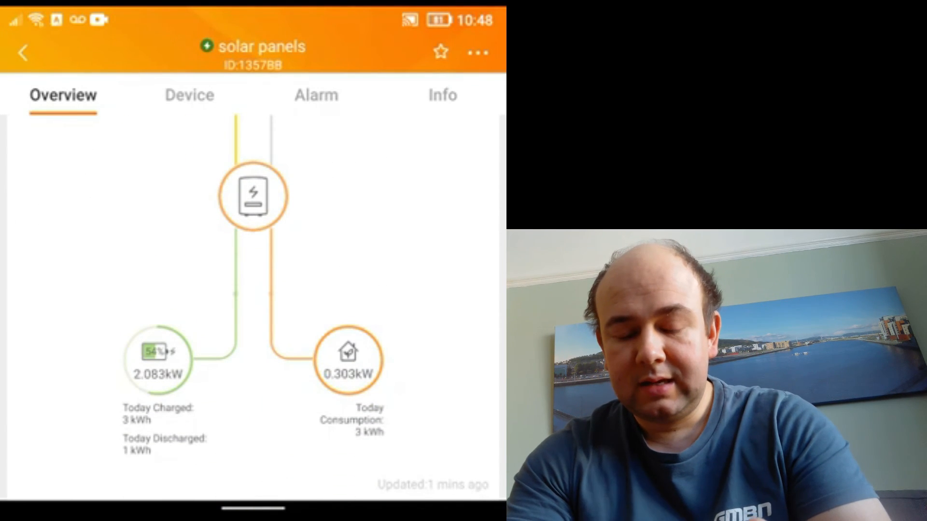